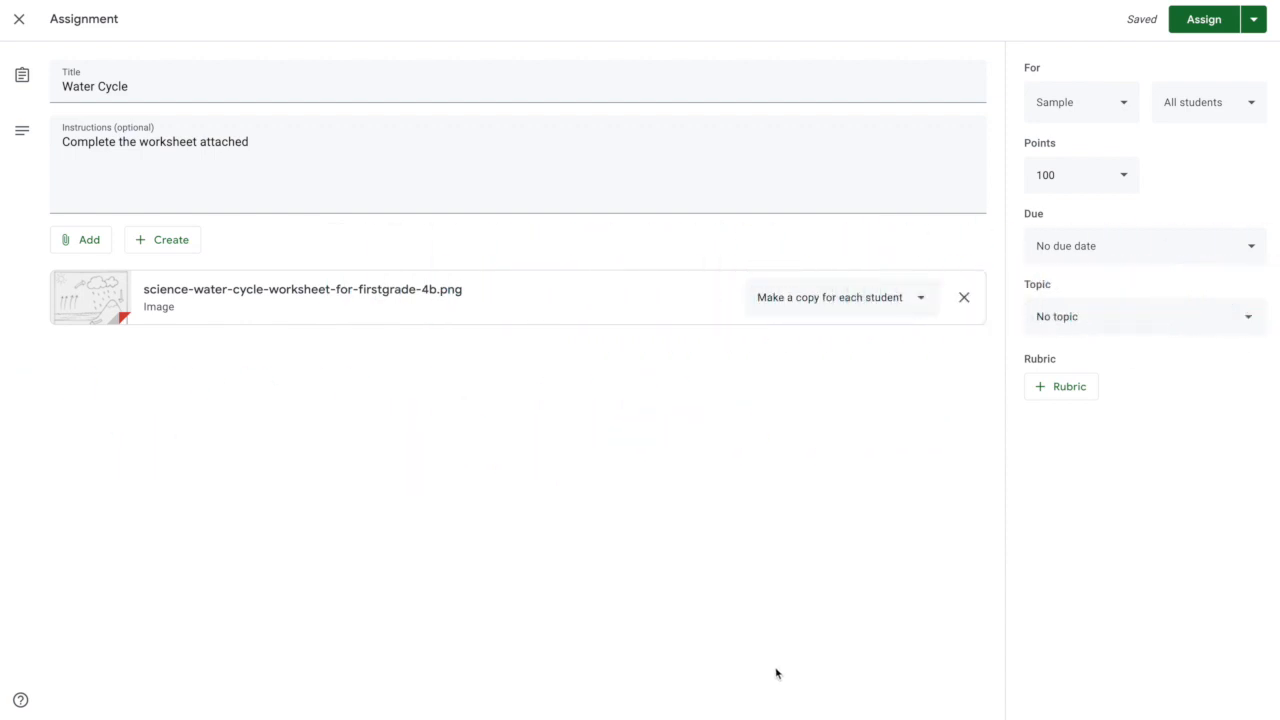
mouse_move(102, 334)
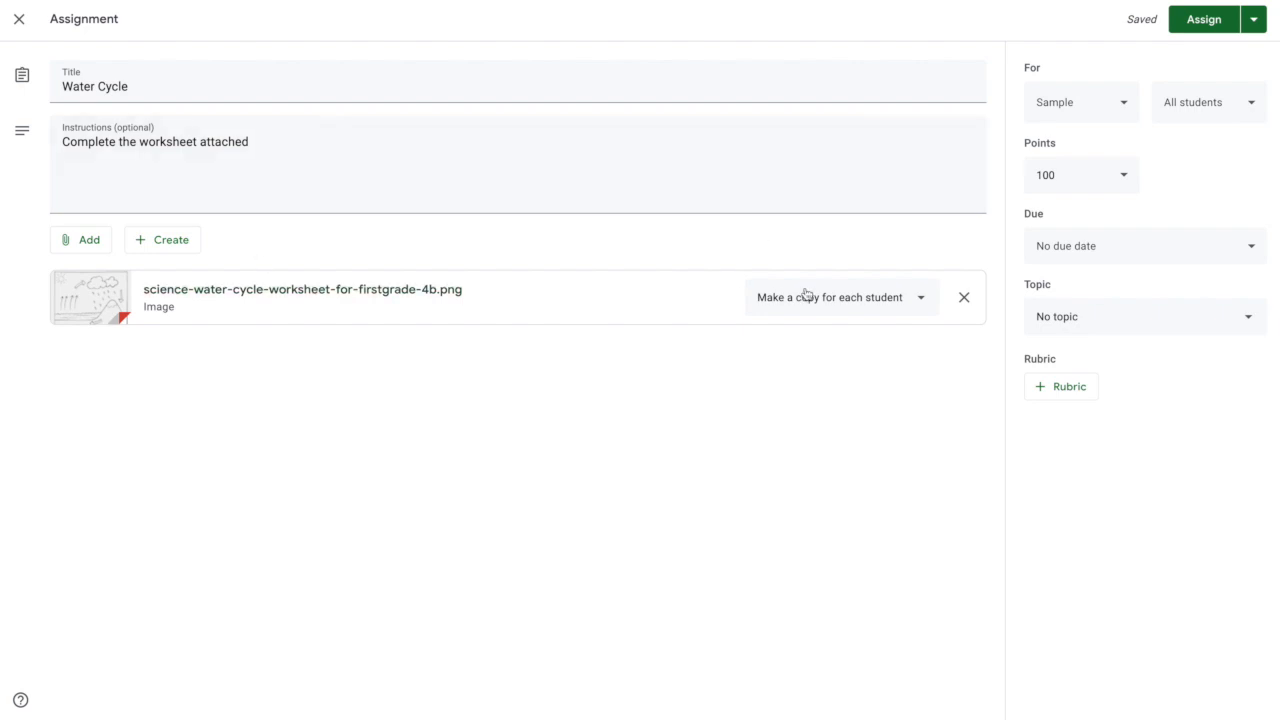
mouse_move(1153, 399)
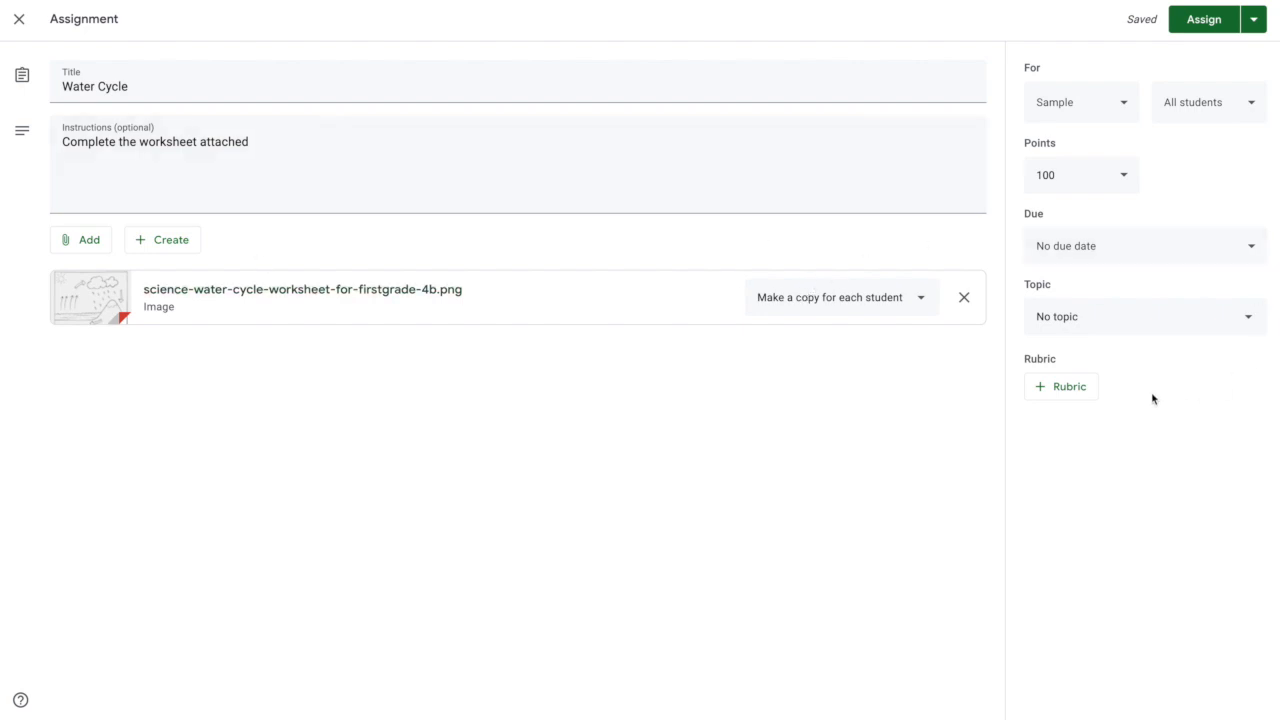
mouse_move(1069, 387)
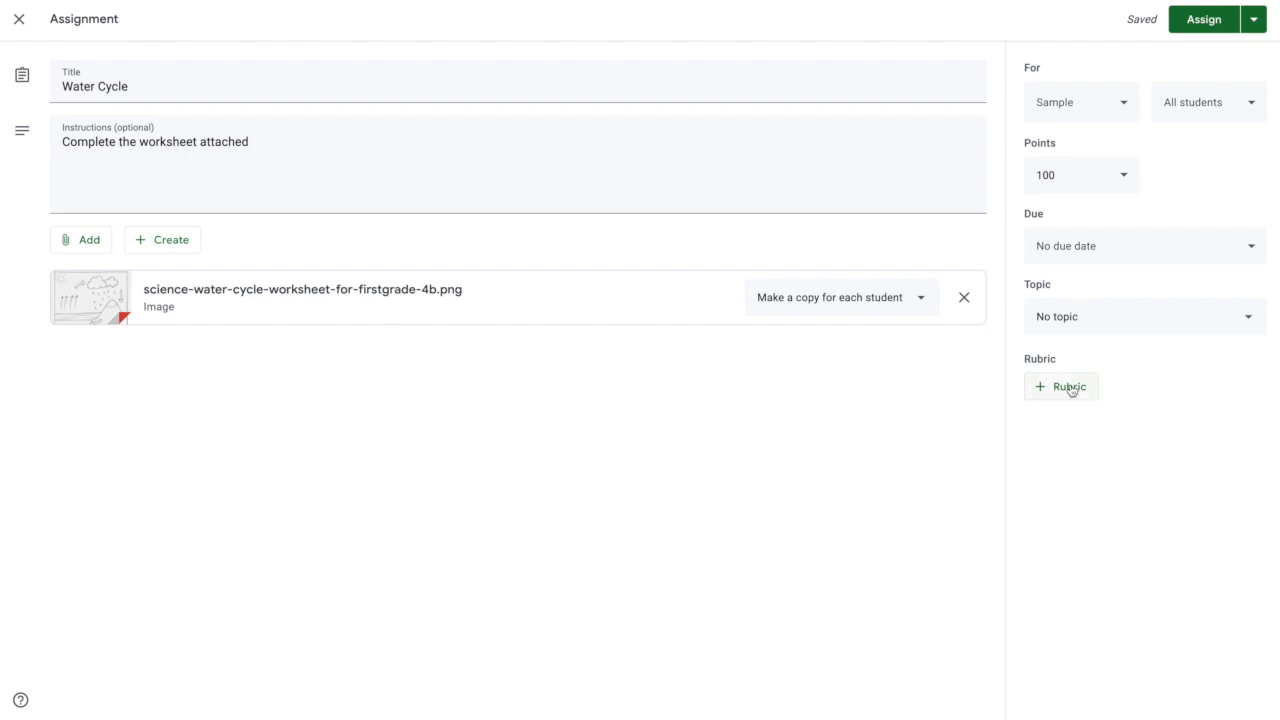
Create a new blank rubric from the + Rubric menu for the Water Cycle assignment.
click(1060, 386)
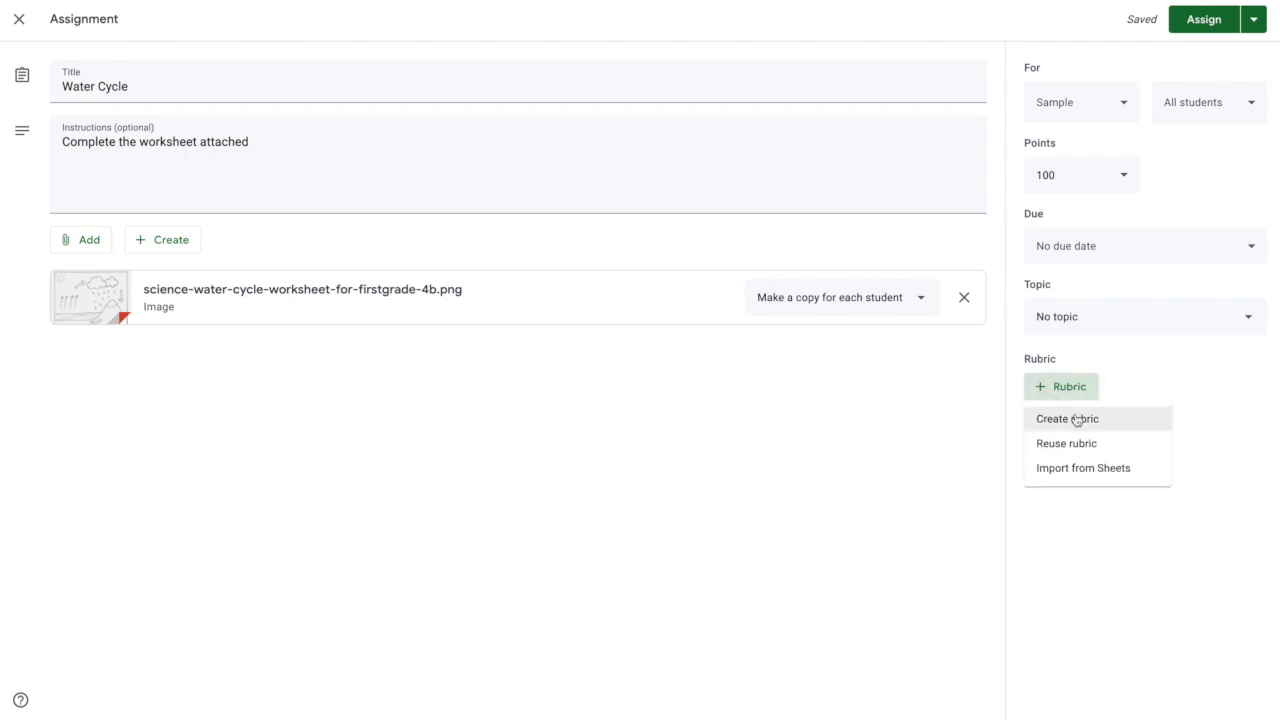
mouse_move(1067, 418)
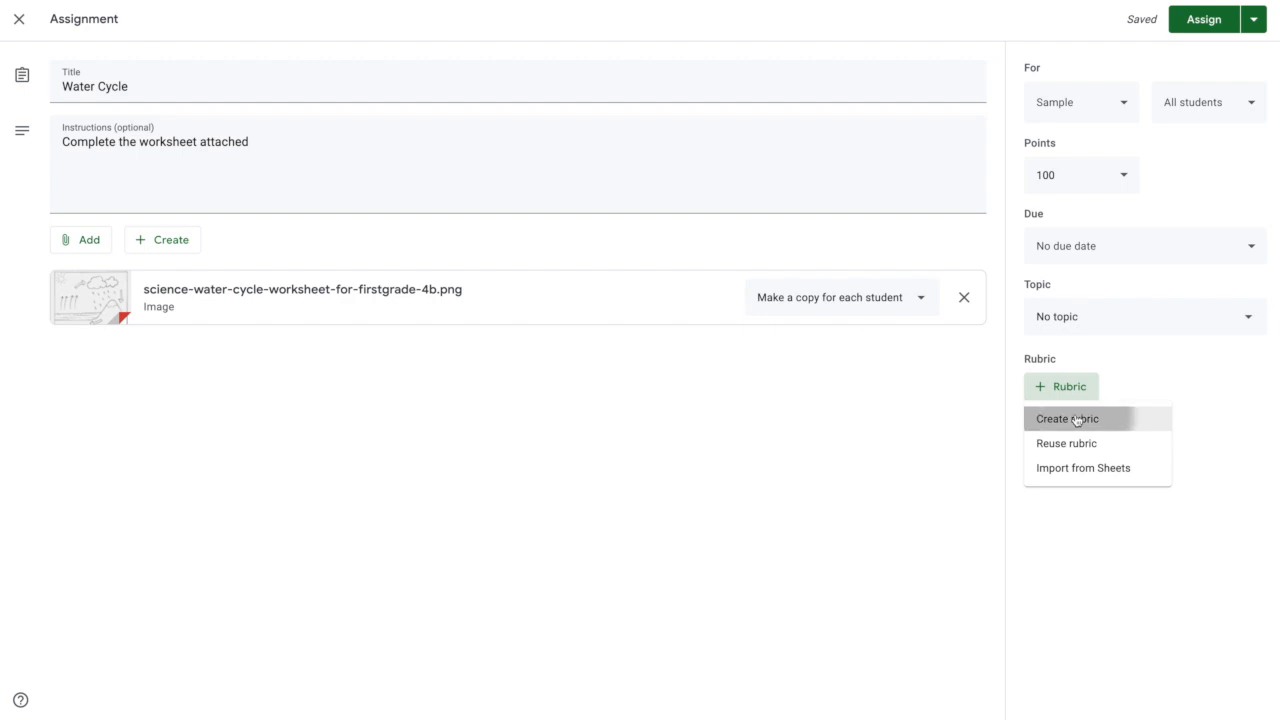
click(1067, 418)
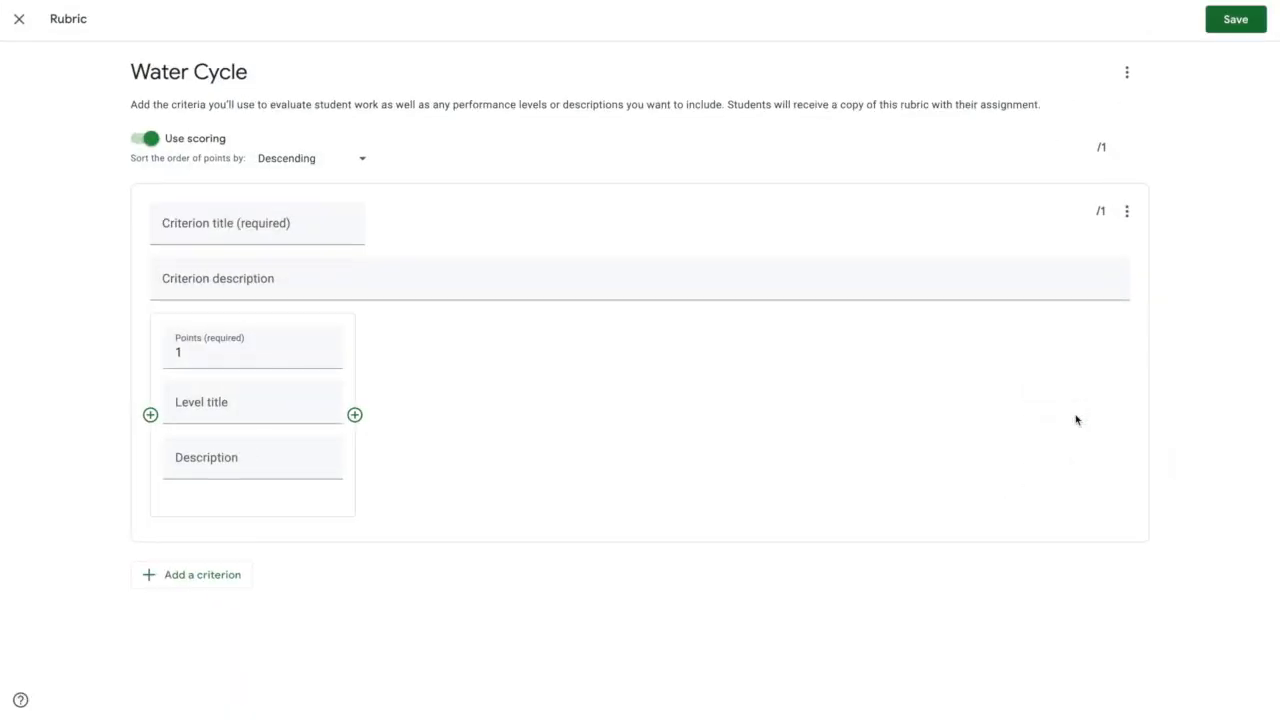
Title the first criterion Labeling, described 'Accurately label each step in the water cycle'.
click(257, 223)
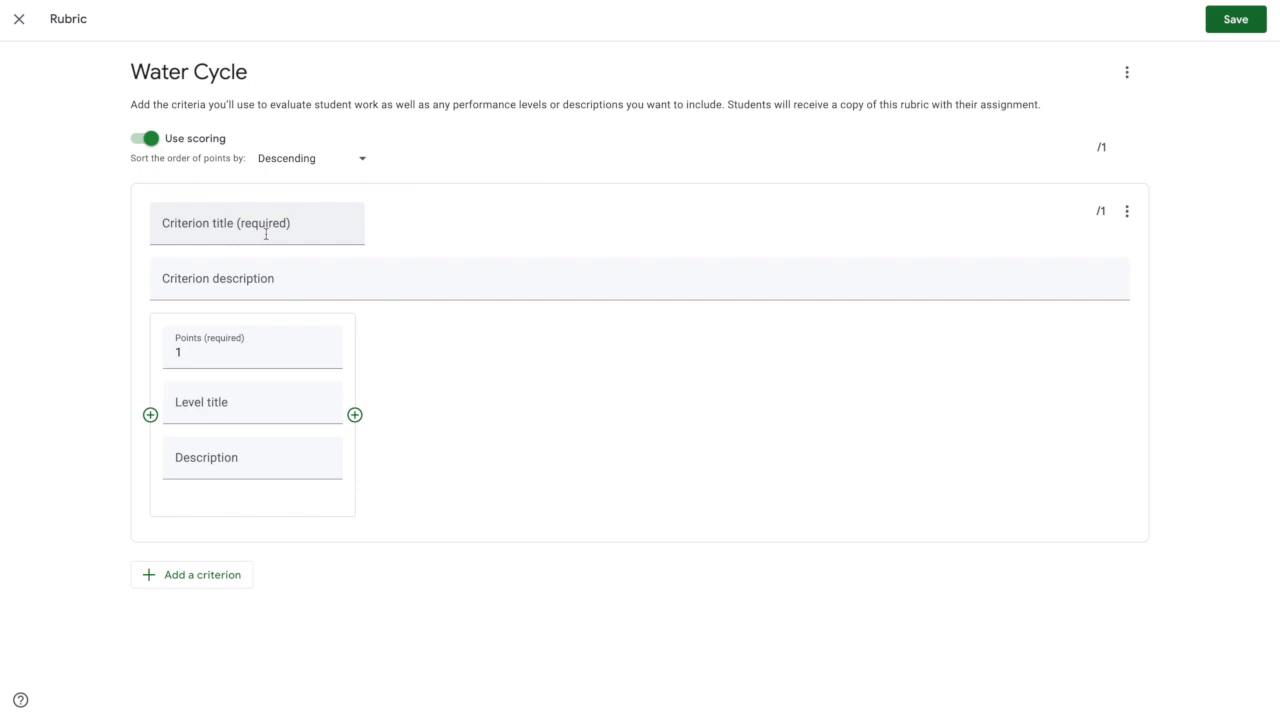
text(Accurately label each step in the water cycle)
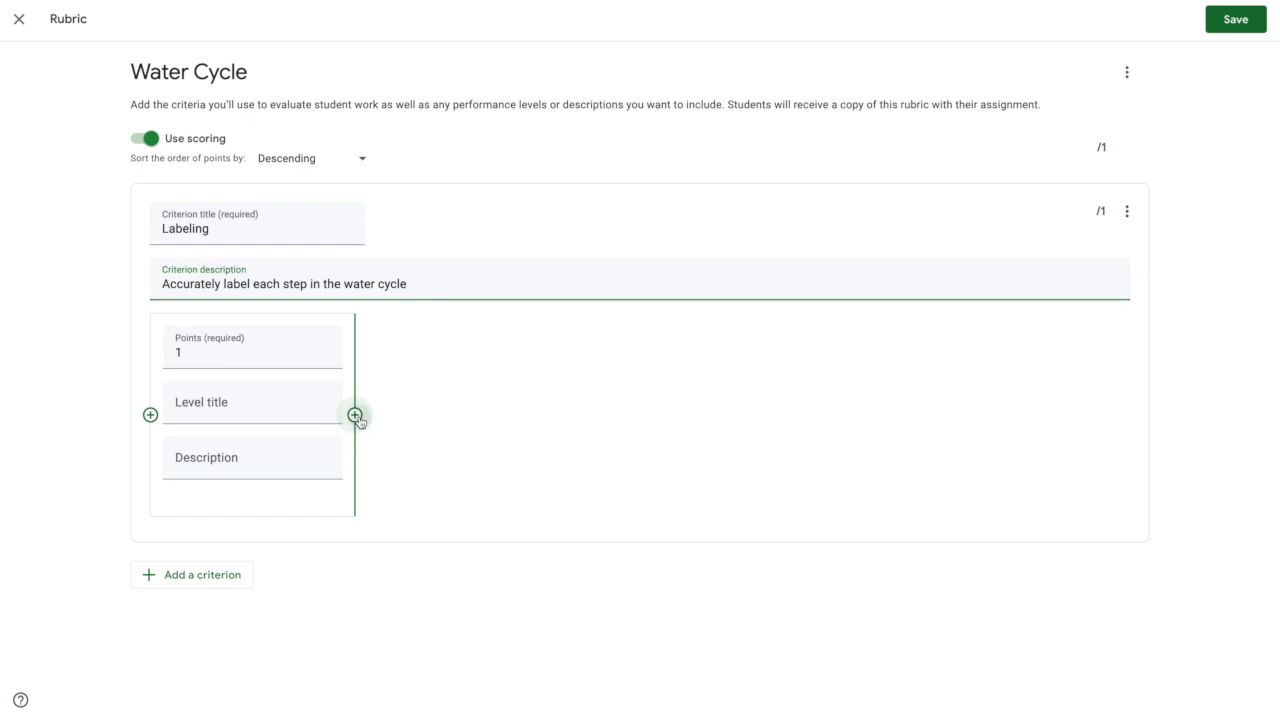
Add Labeling levels Mastery (4) through Missing (0), describing how many steps are labeled correctly.
click(356, 415)
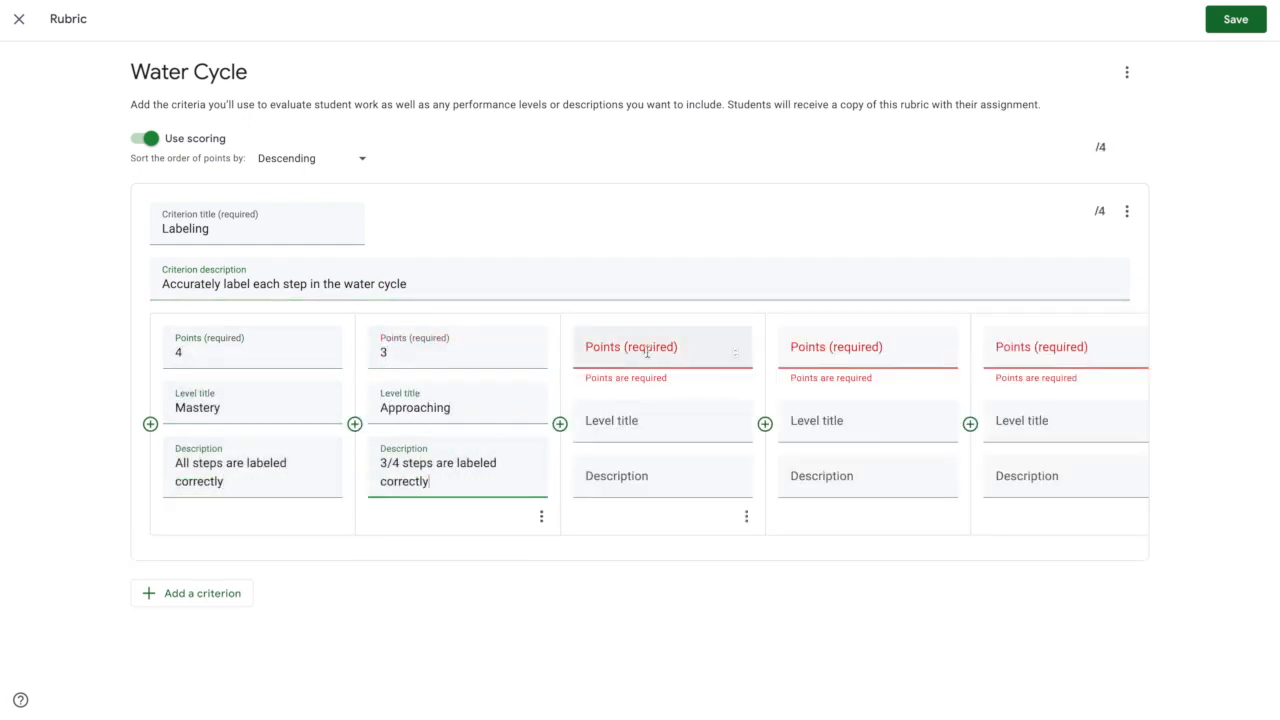
text(2/4 steps are l)
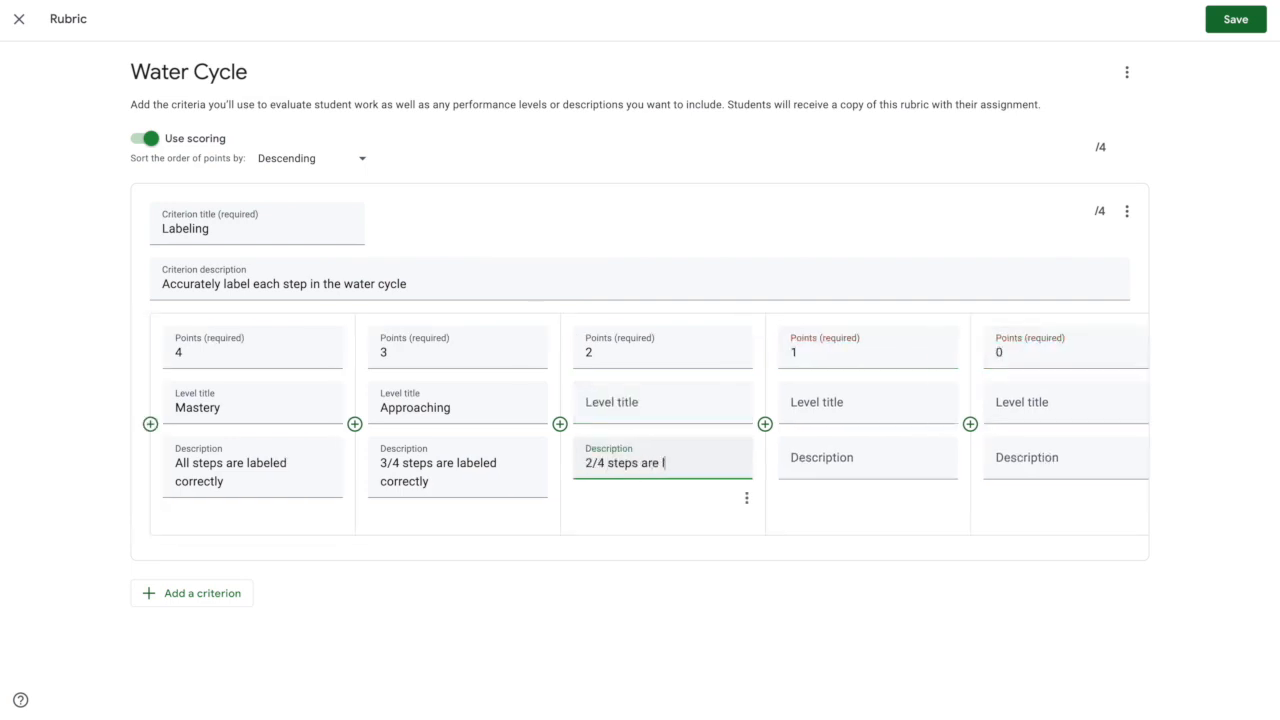
text(No steps are labeled correctly)
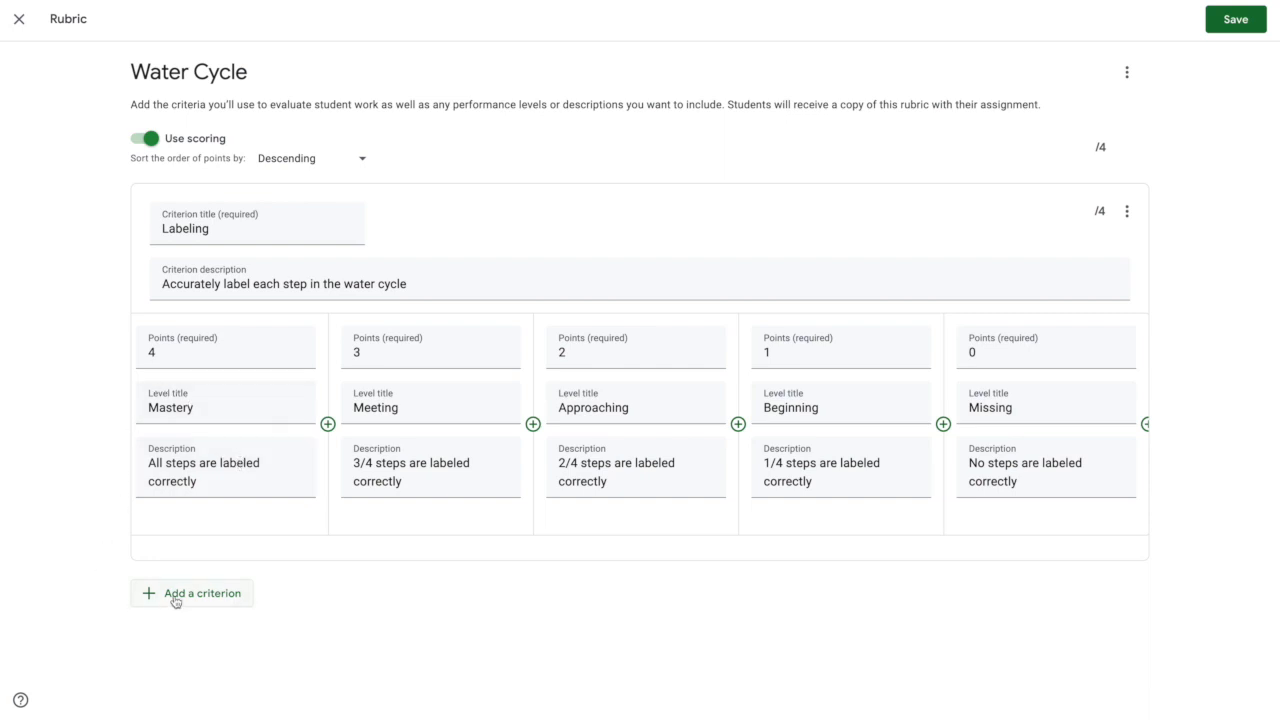
Add an Arrows criterion with levels Meets (1) and Missing (0), totalling 5 points.
click(192, 593)
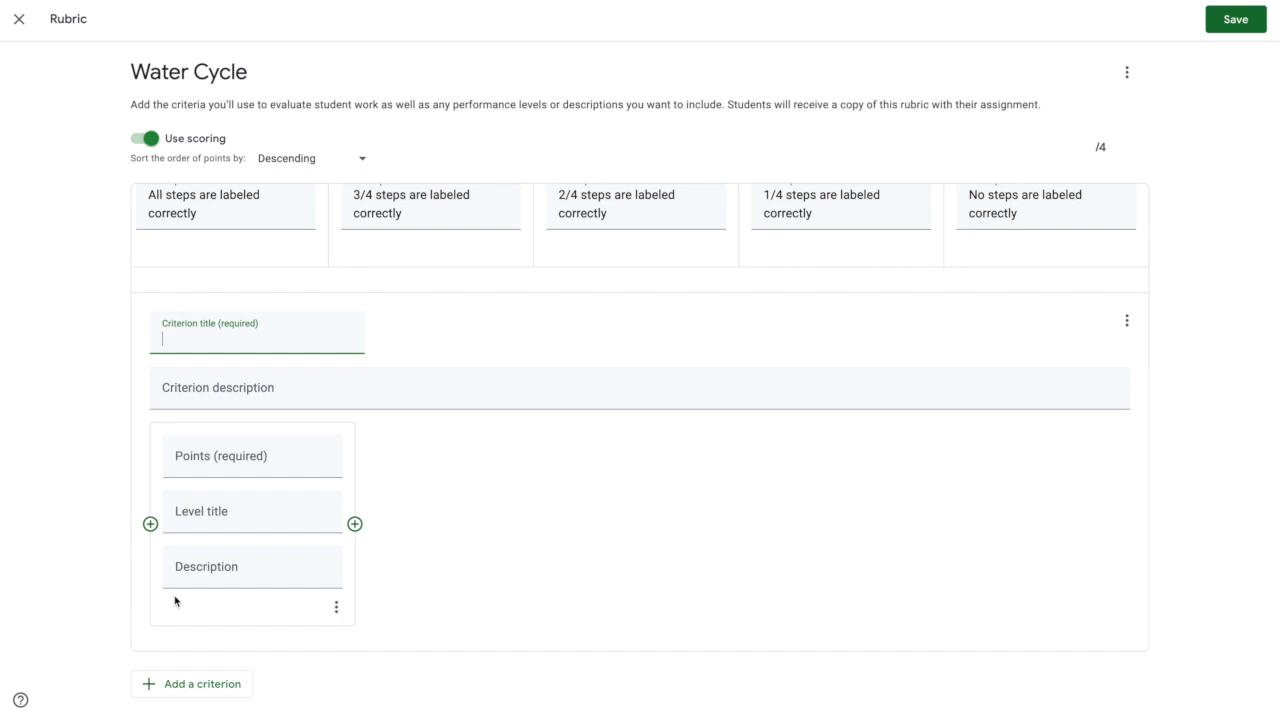
text(Arrows)
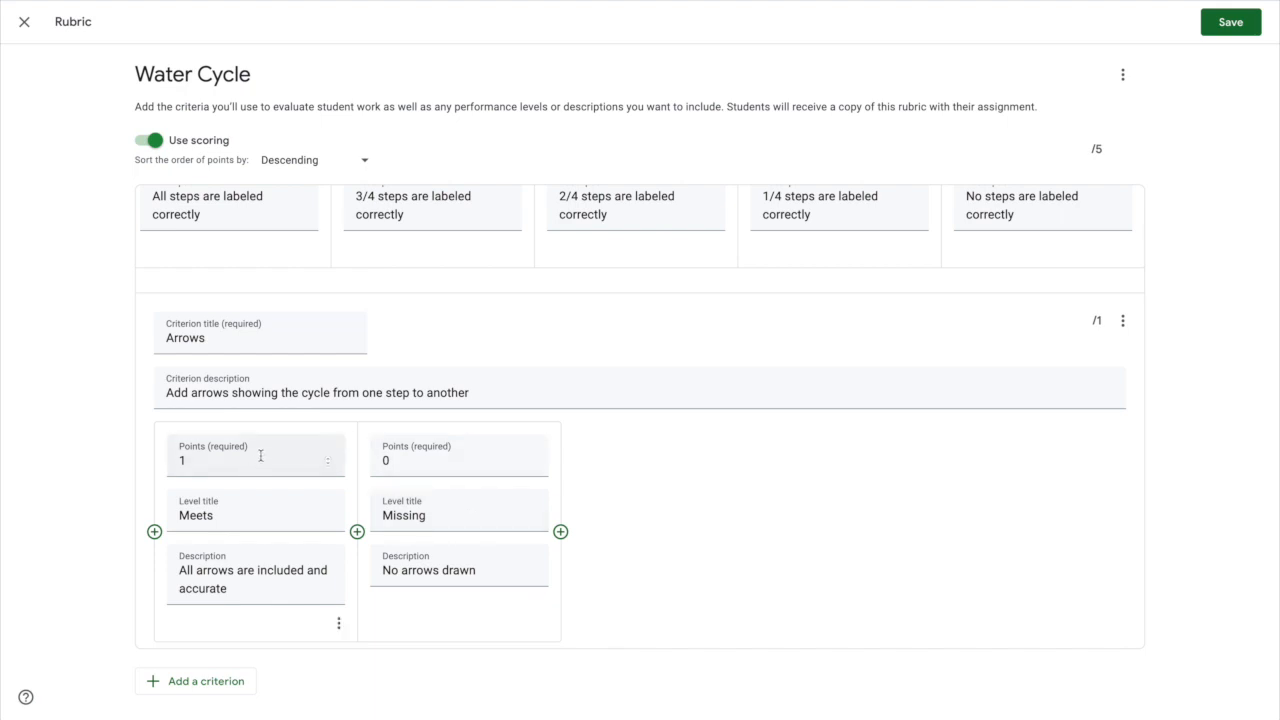
scroll(up, 3)
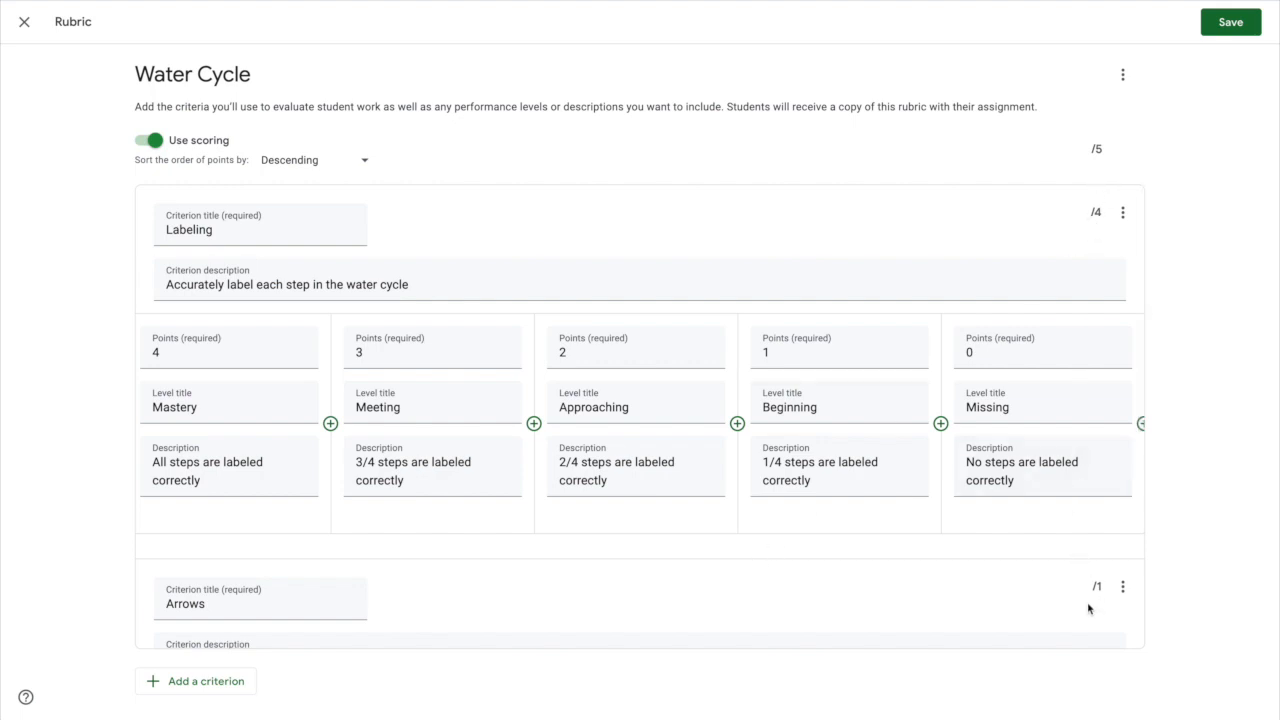
mouse_move(1113, 152)
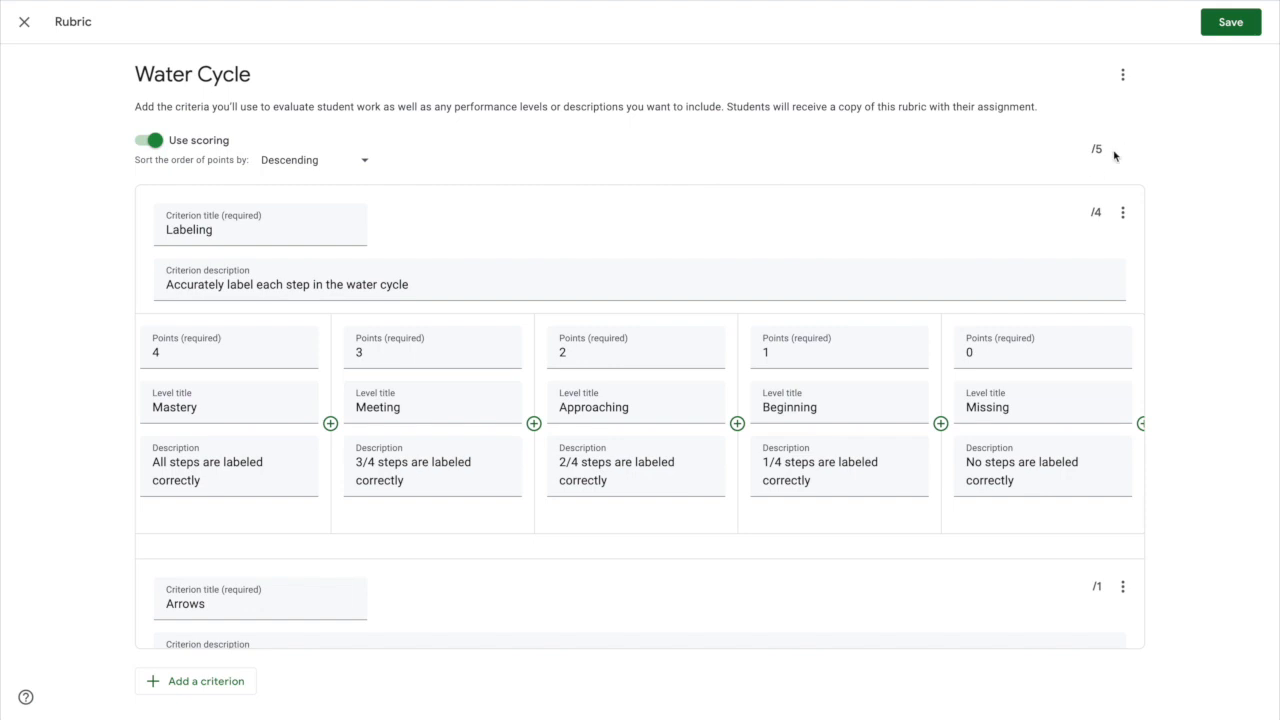
mouse_move(1135, 150)
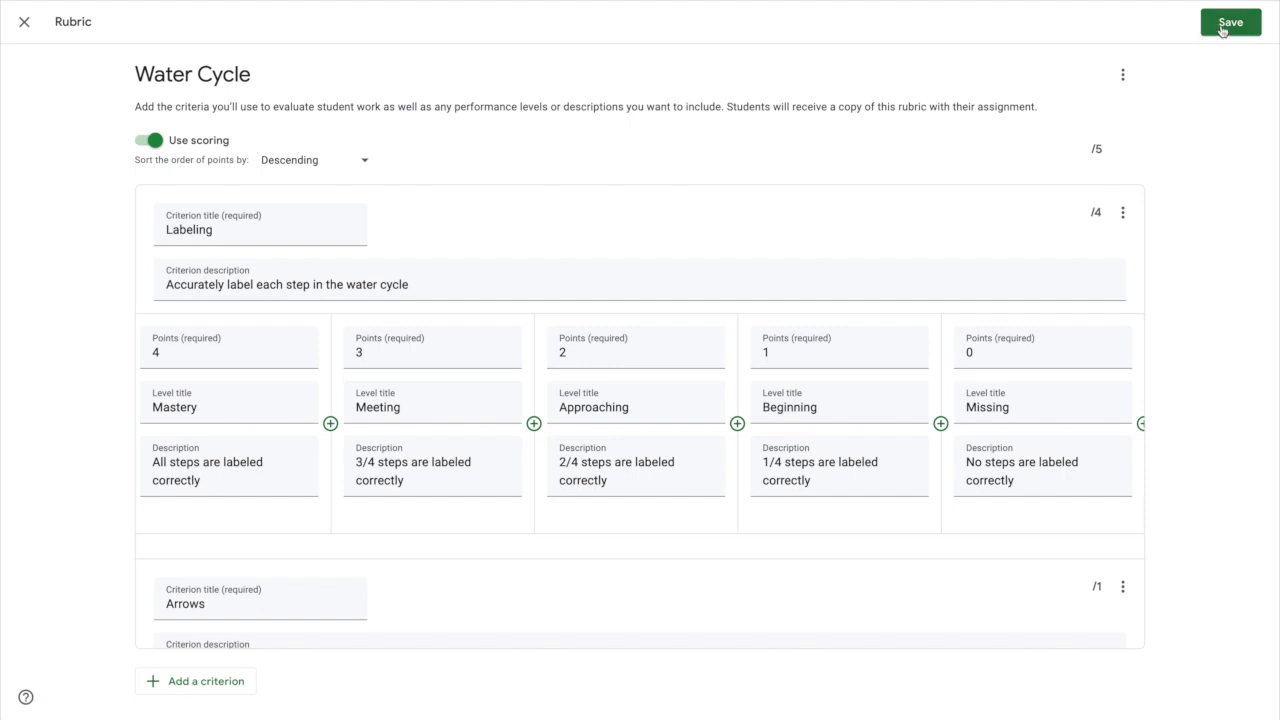
Save the rubric and open its 'Rubric: 2 criteria • 5 pts' preview.
click(1229, 22)
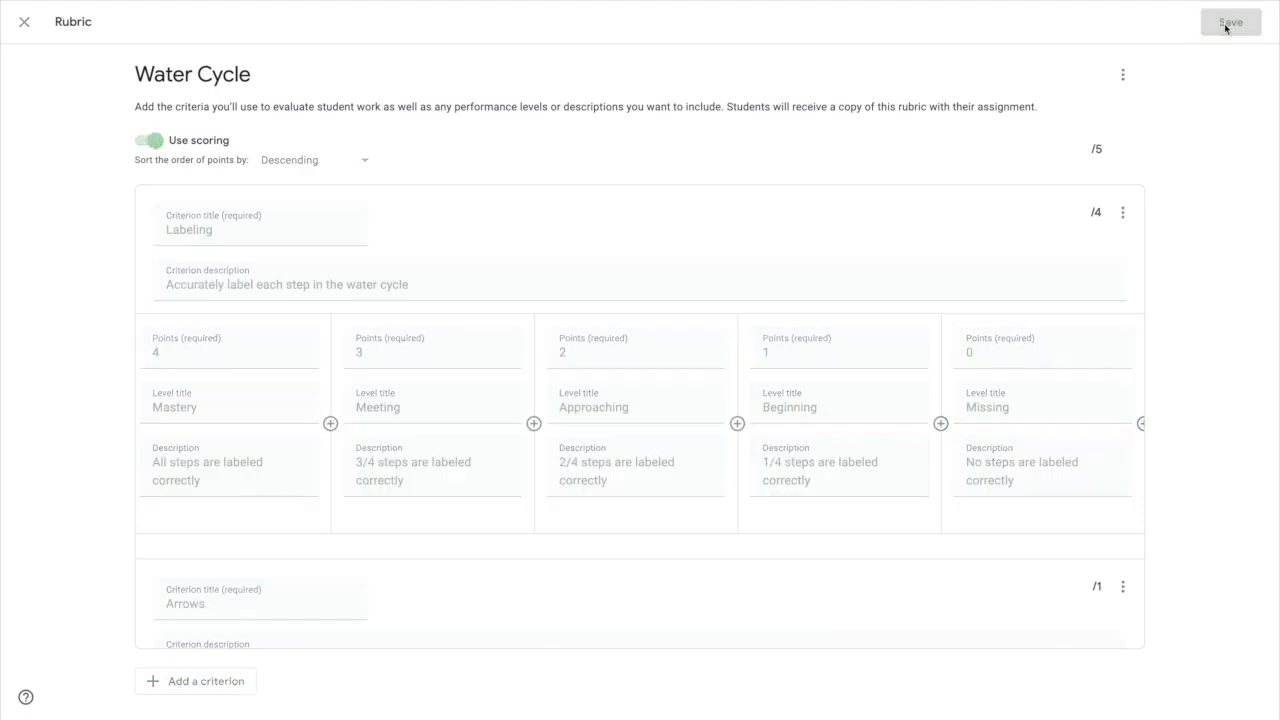
click(1230, 22)
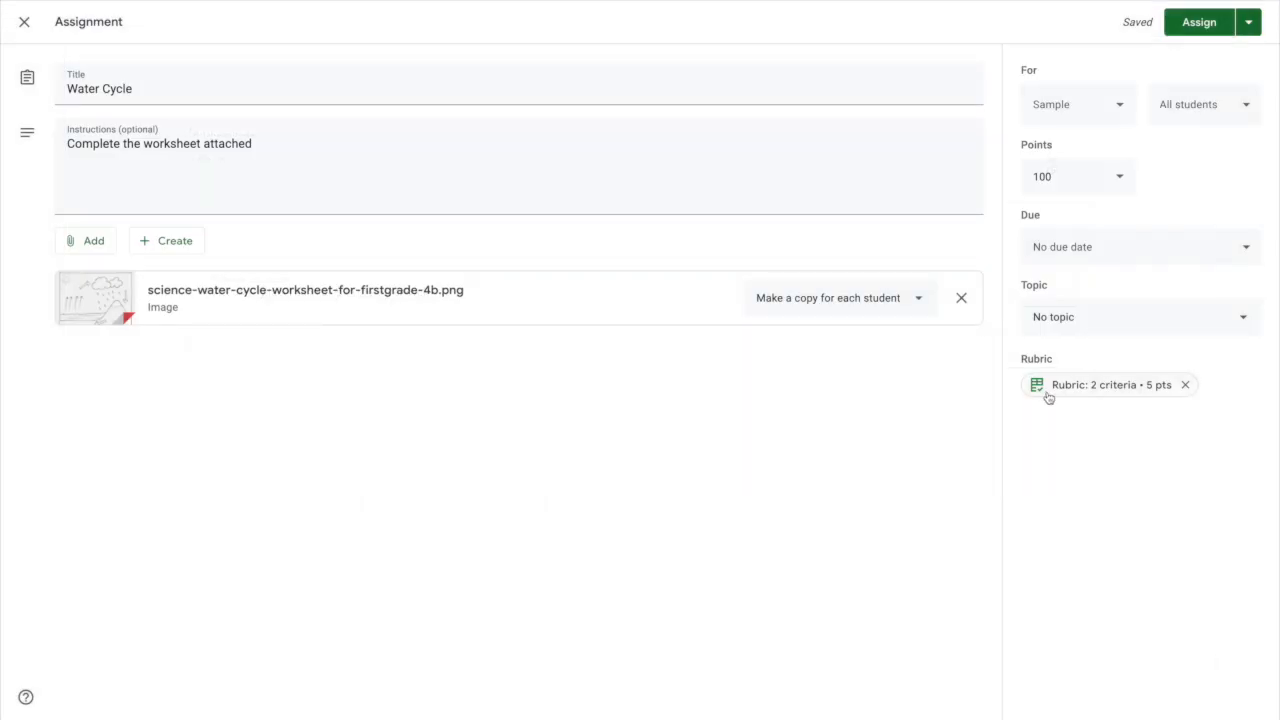
click(1100, 384)
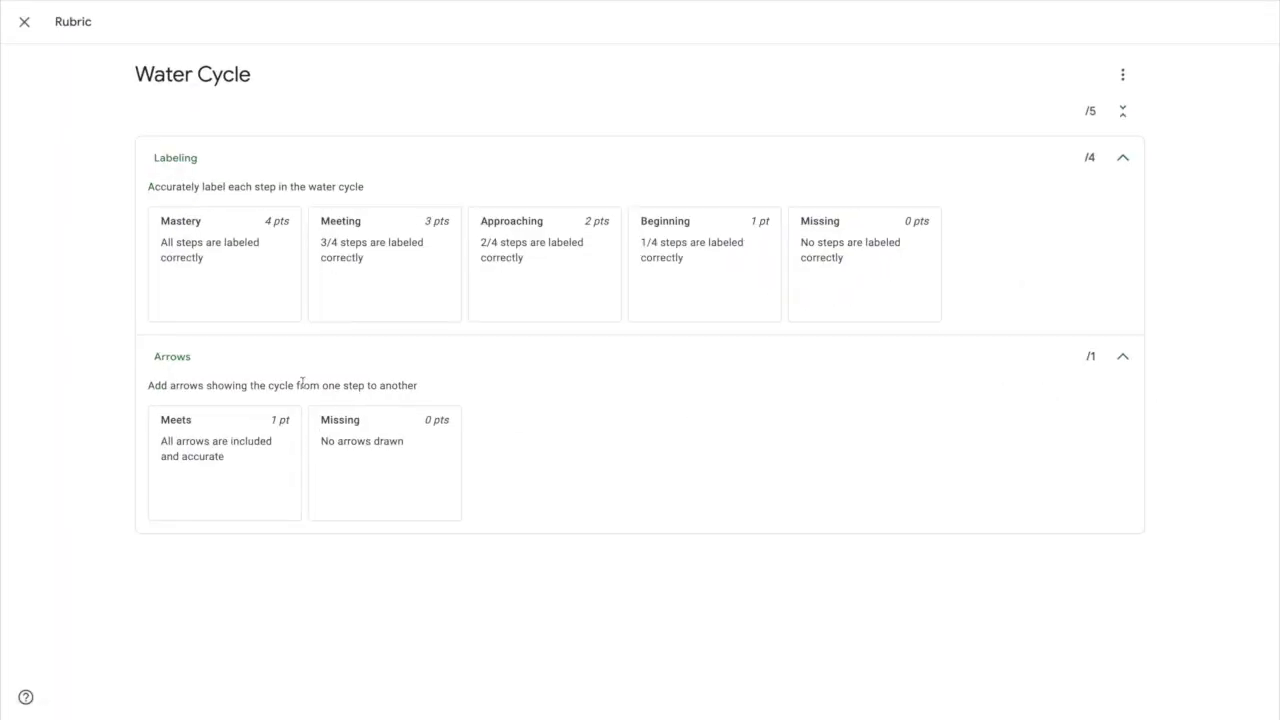
mouse_move(1004, 256)
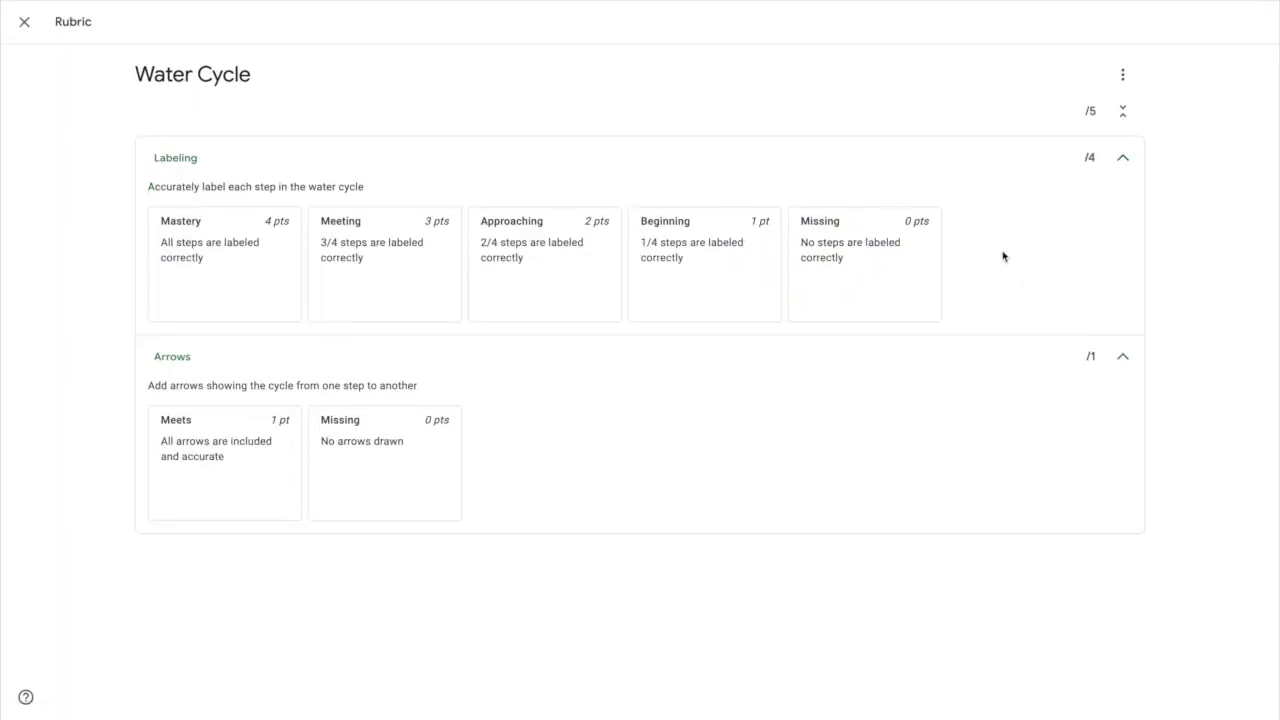
mouse_move(1020, 516)
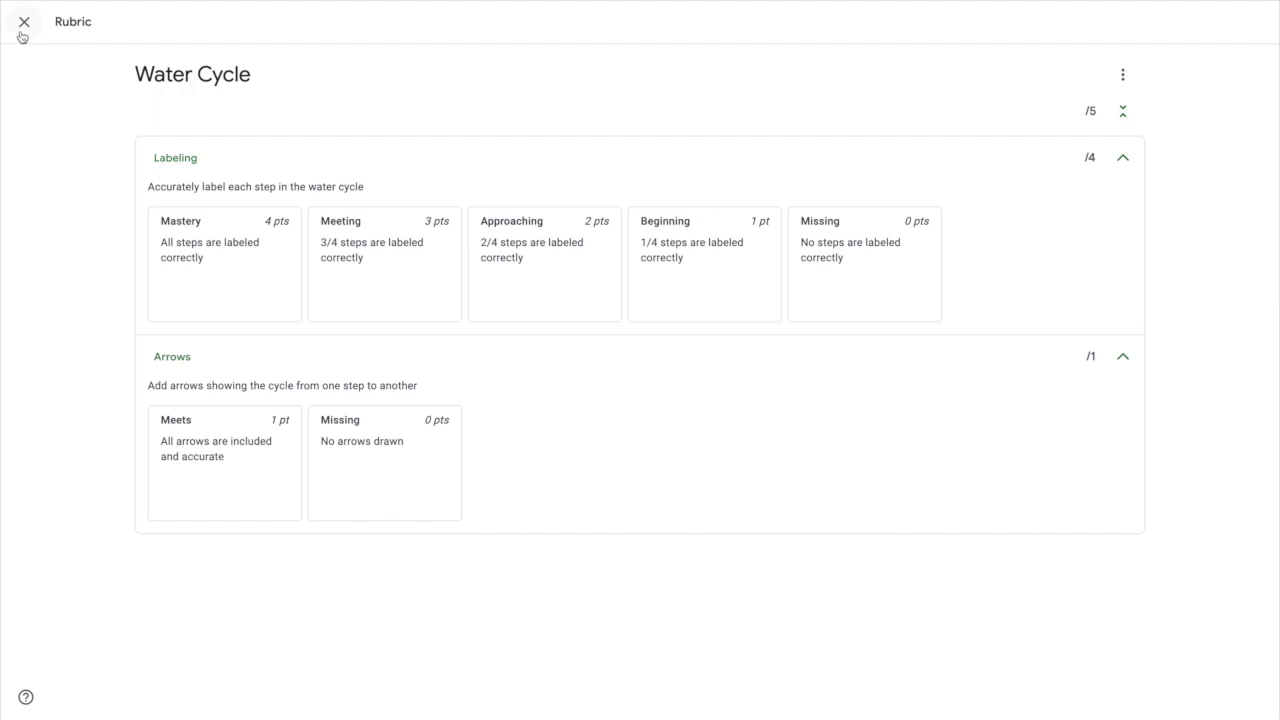
Close the rubric preview and assign the Water Cycle assignment.
click(24, 21)
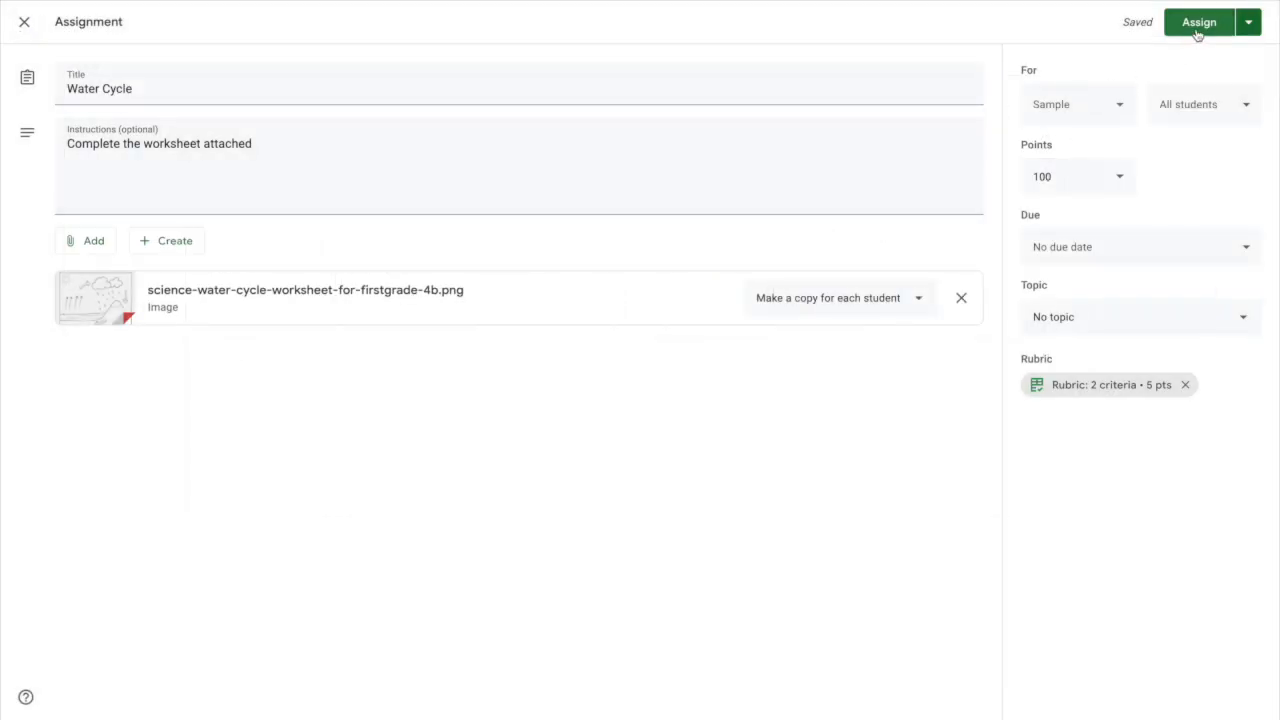
click(1198, 22)
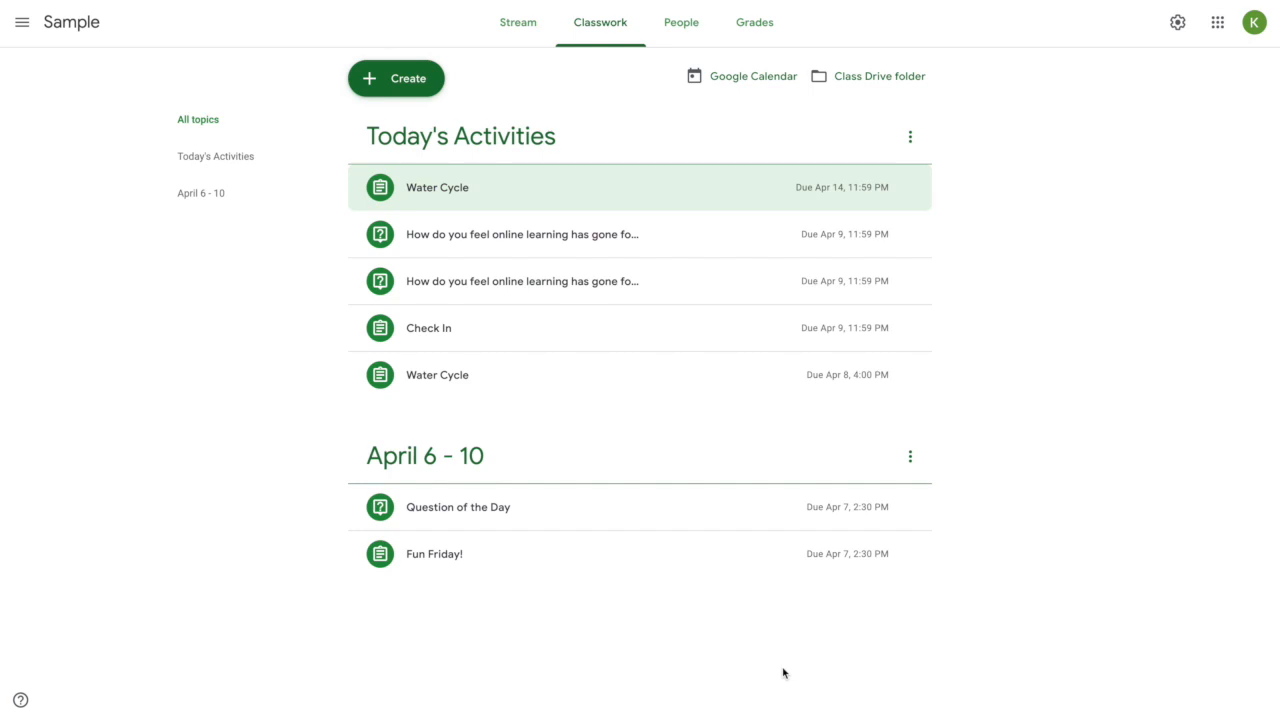
click(437, 187)
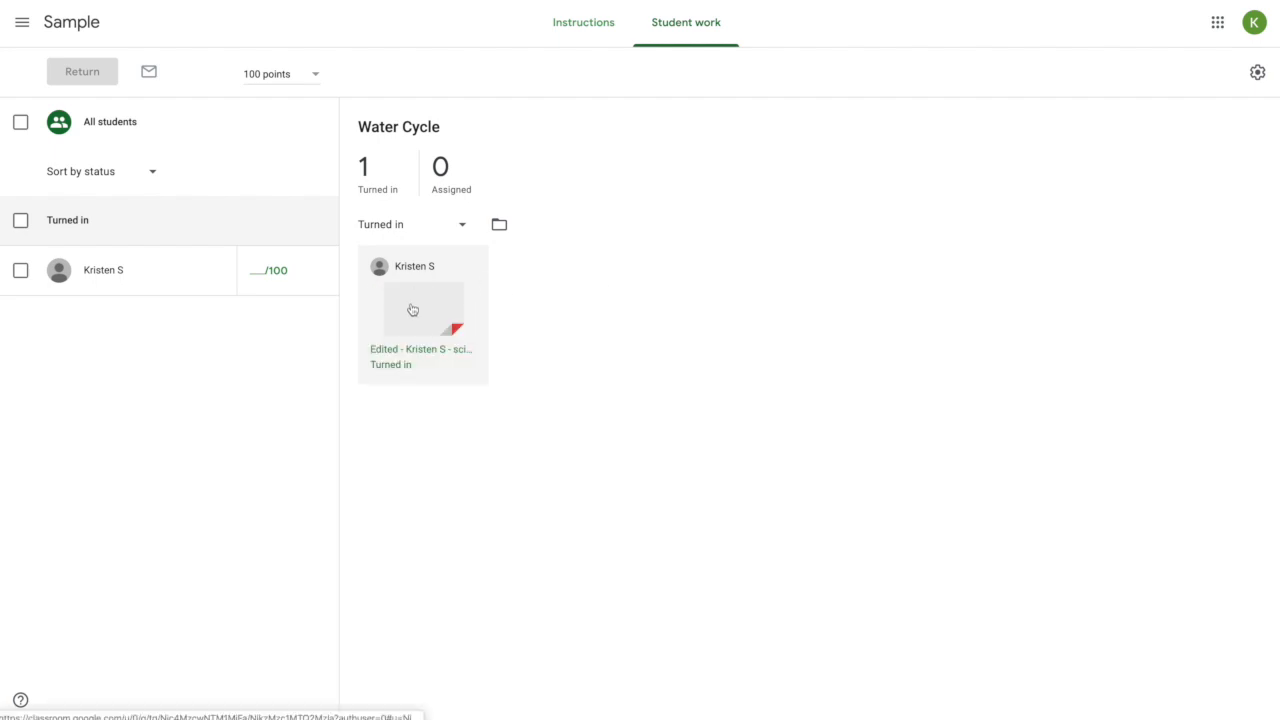
click(421, 310)
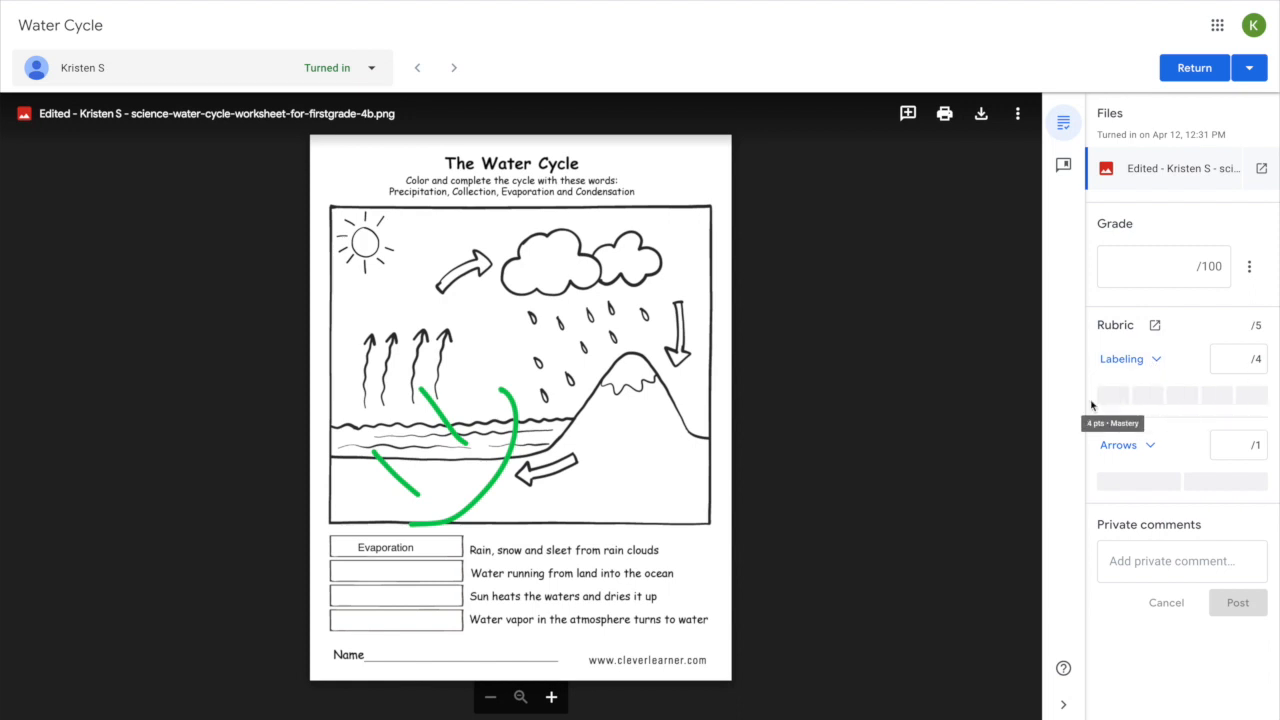
Score Labeling and Arrows as Missing (0 pts), for a 0/5 rubric score.
click(1122, 359)
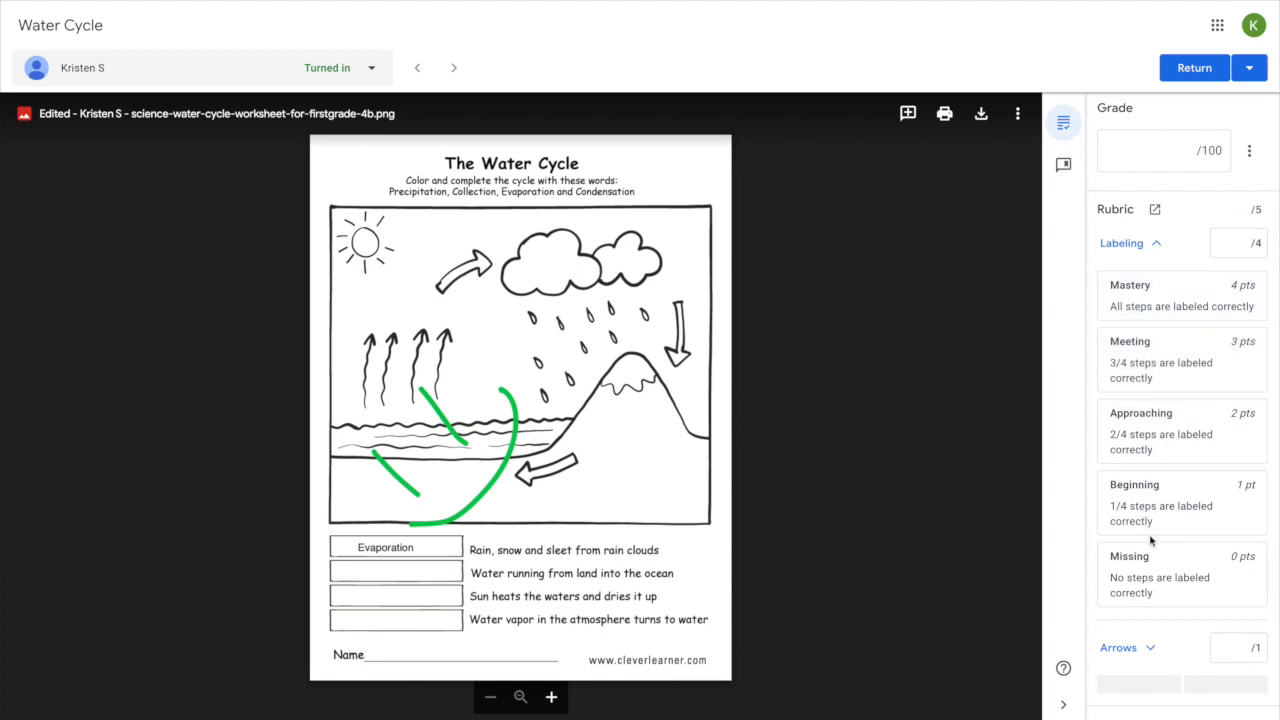
click(1181, 574)
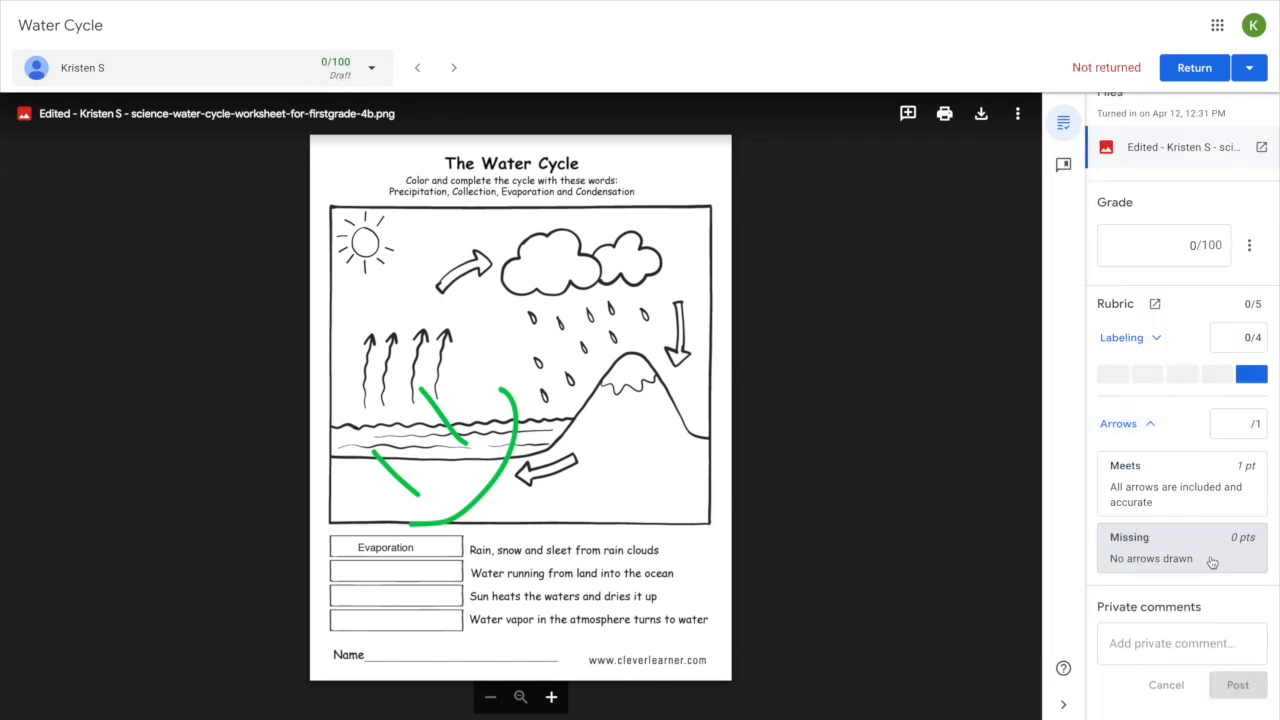
click(1180, 548)
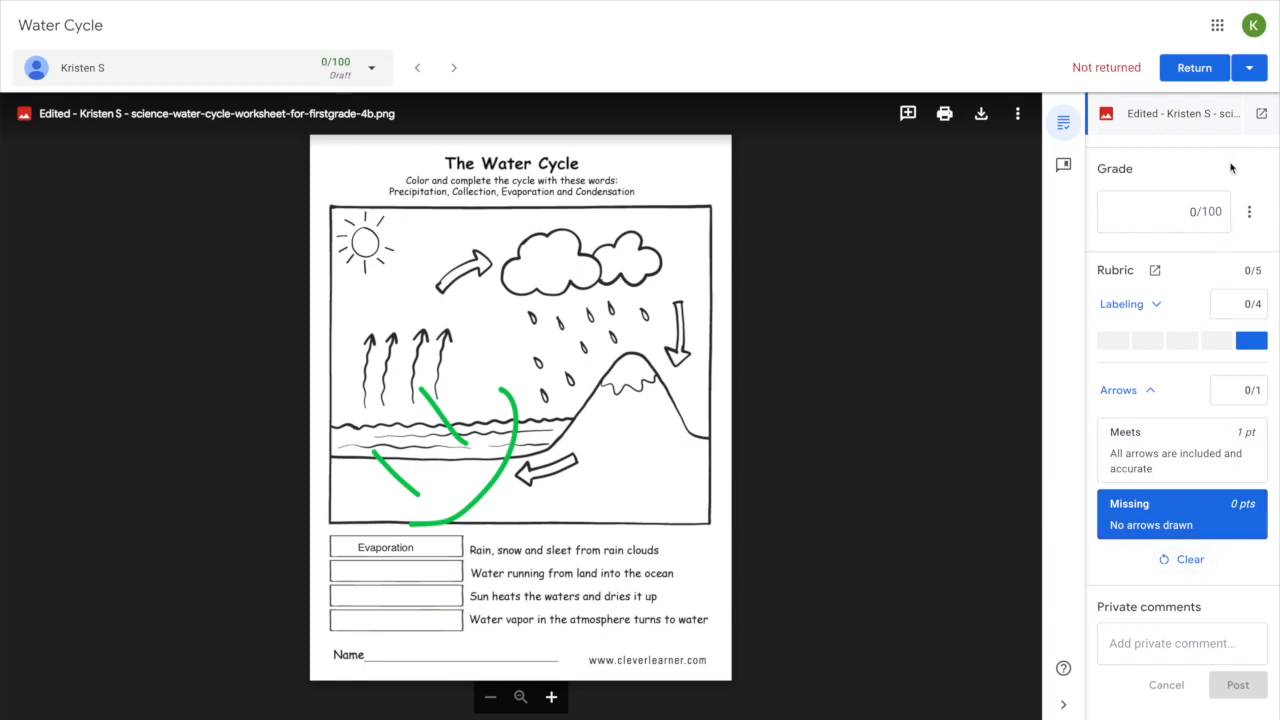
mouse_move(1260, 276)
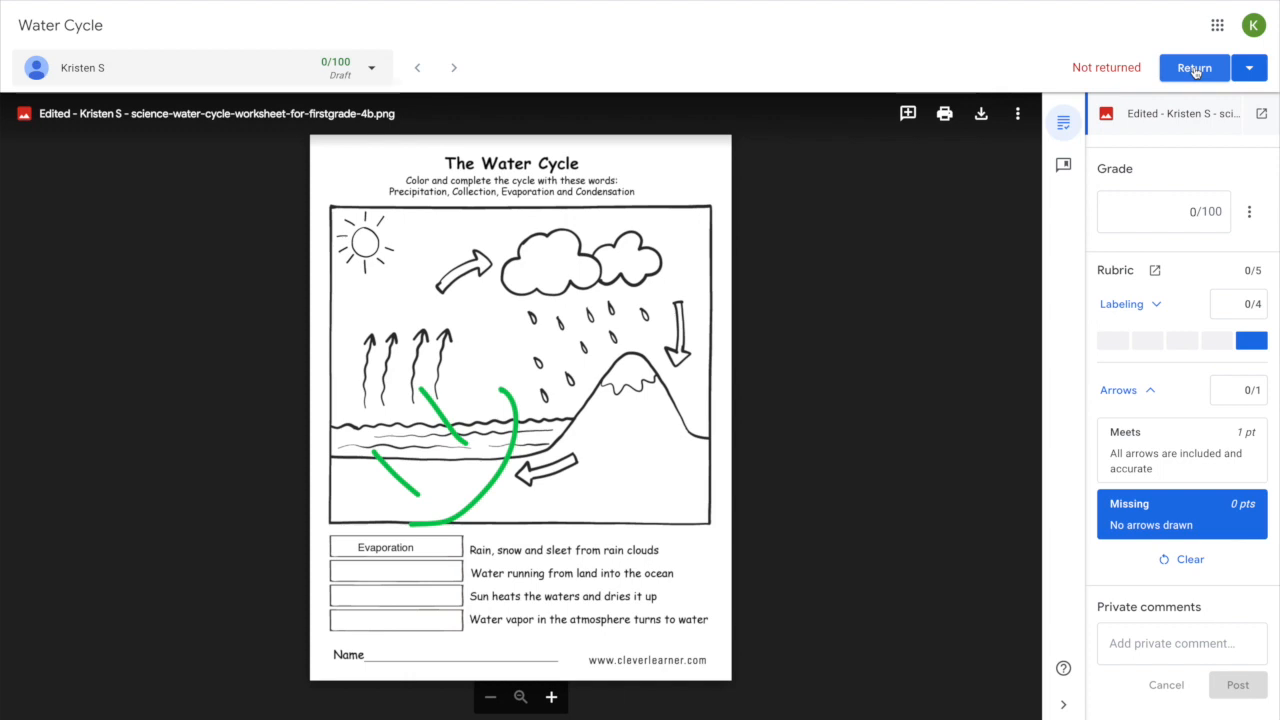
click(1194, 67)
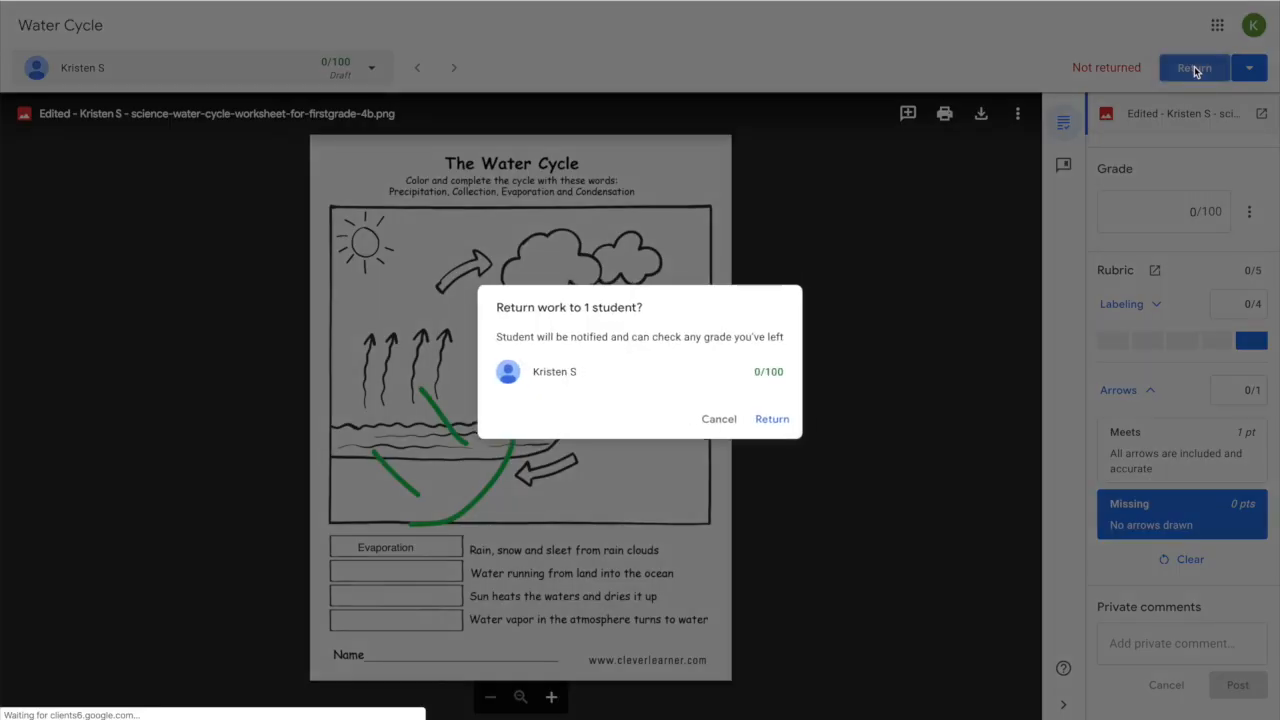
click(771, 419)
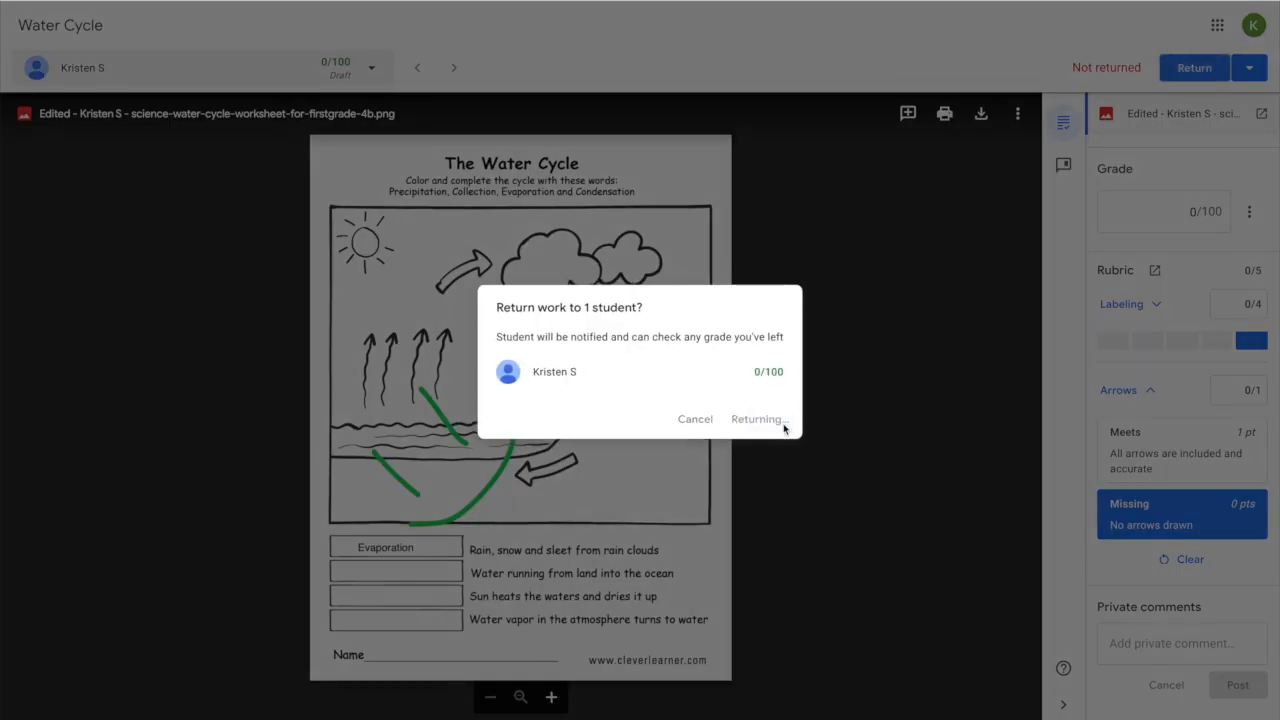
click(756, 419)
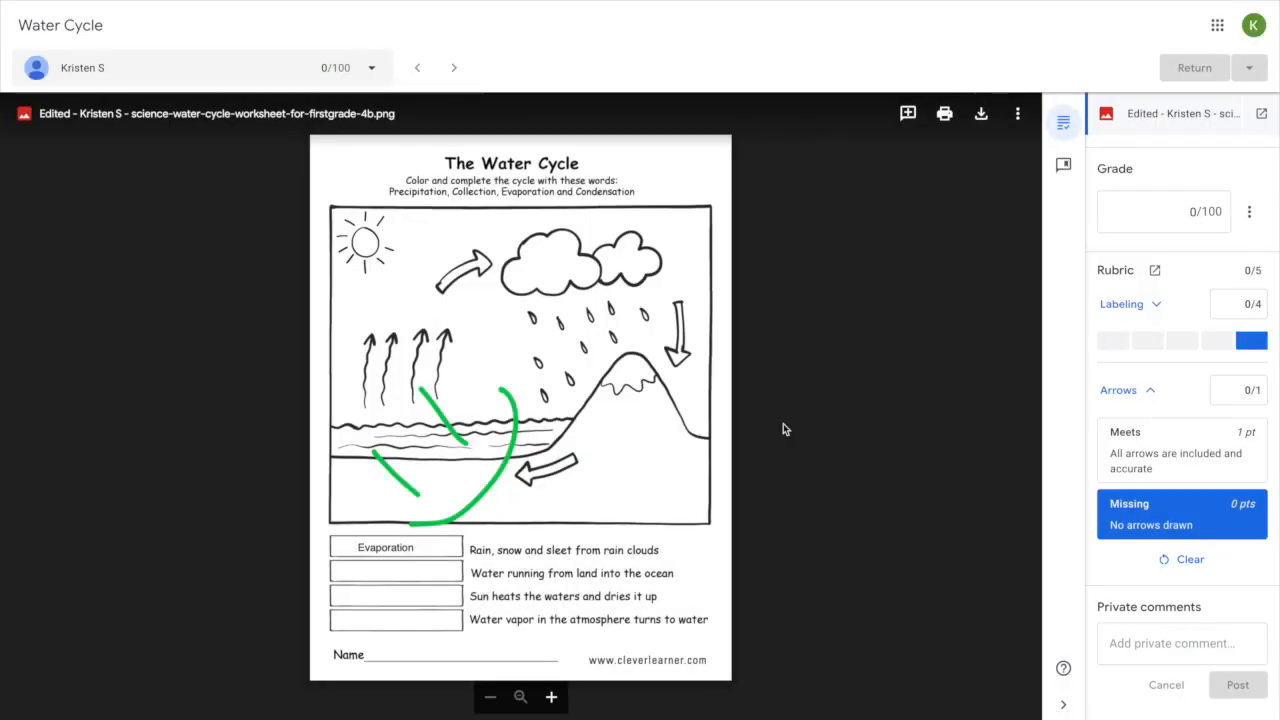